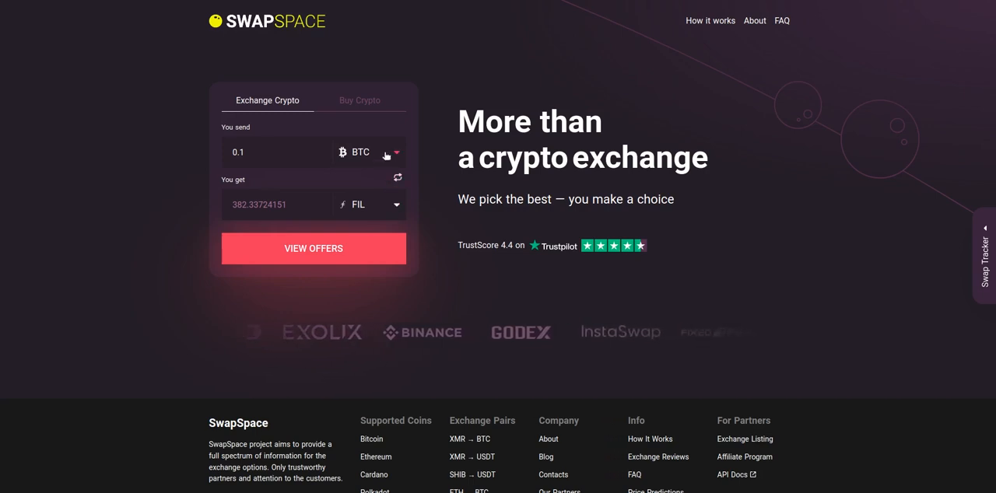
Choose BTC as the coin to send, found by searching 'bt'
left_click(389, 151)
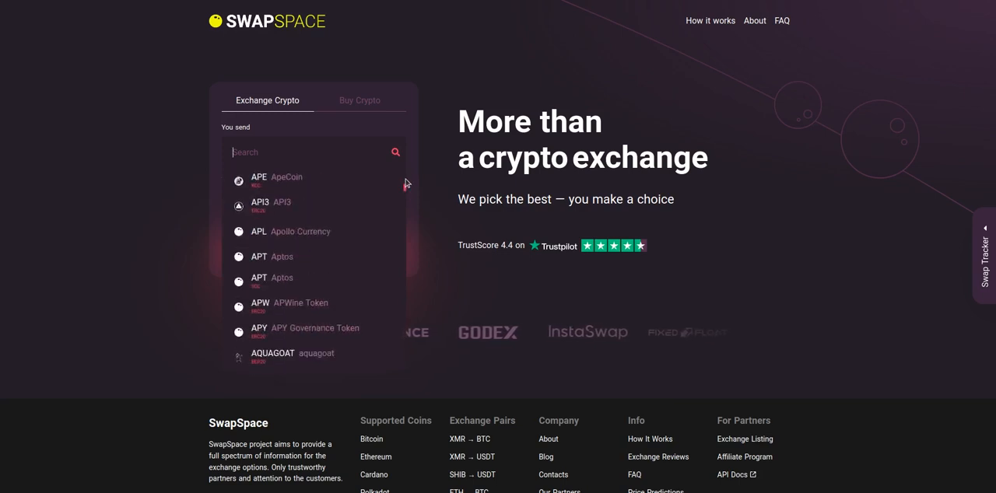
type("bt")
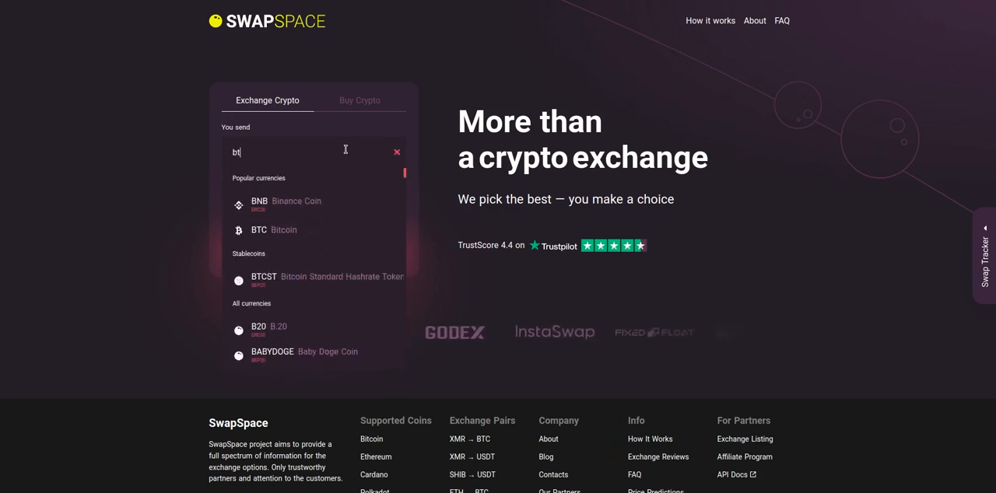
left_click(259, 230)
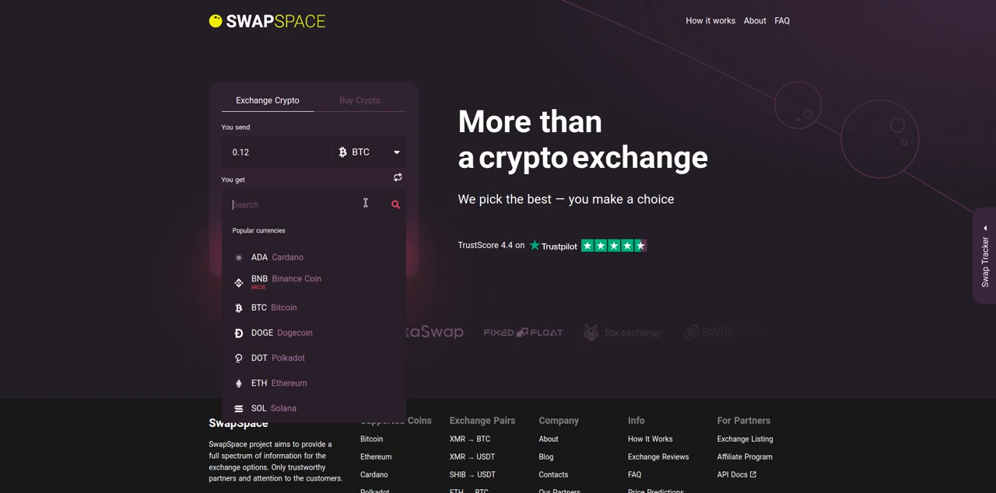
Choose Filecoin as the coin to receive, found by searching 'fil'
type("fil")
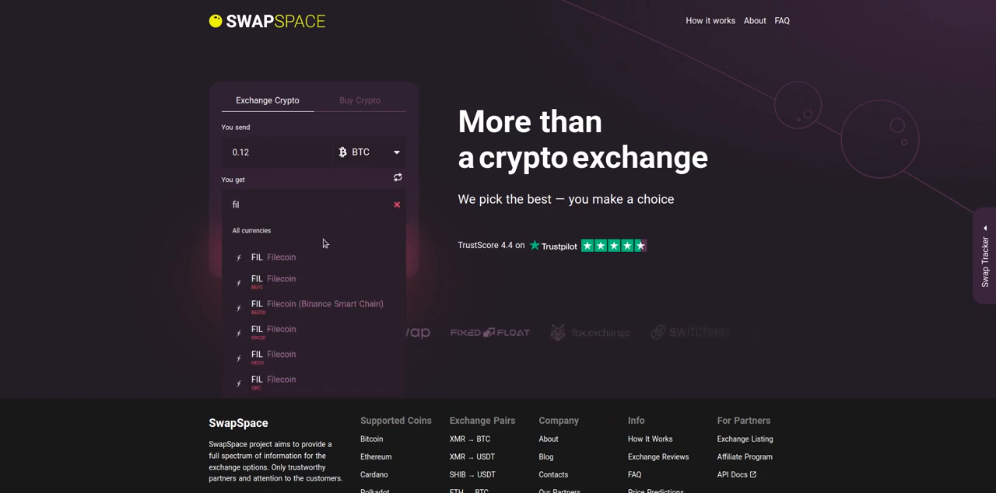
left_click(280, 257)
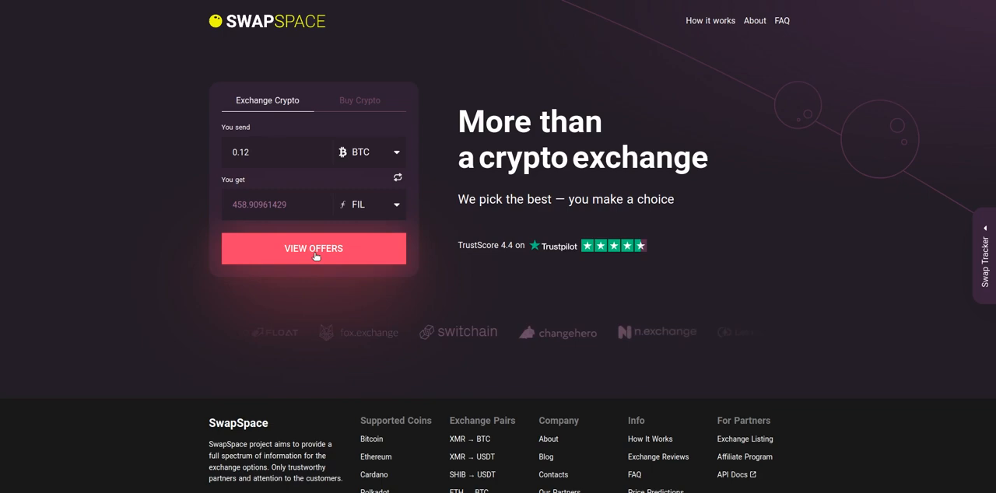
View the offers, sort by ETA then by rate, and start the best-rate floating Changelly exchange
left_click(313, 249)
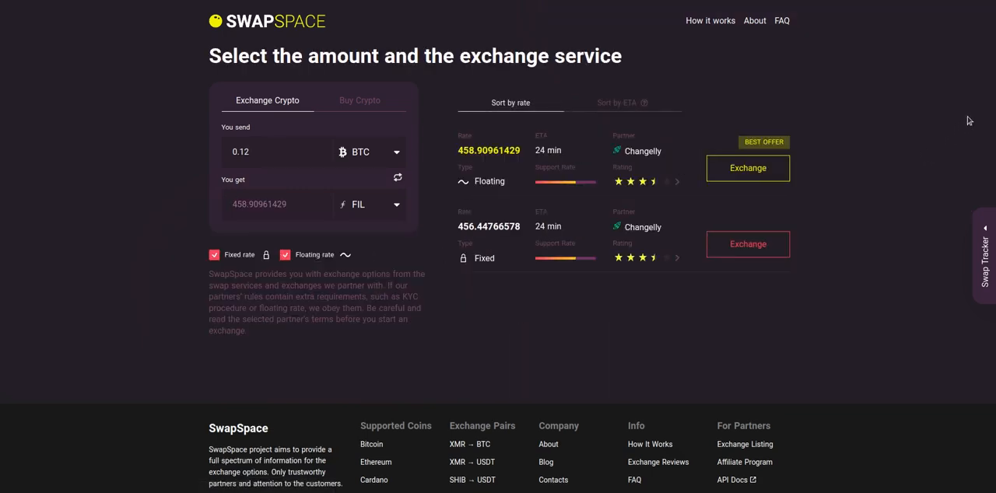
scroll("down", 3)
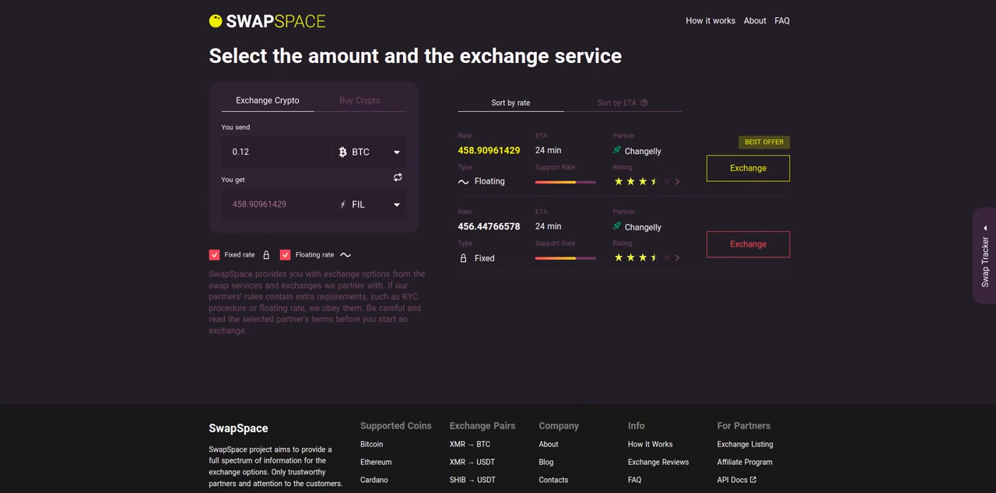
mouse_move(900, 158)
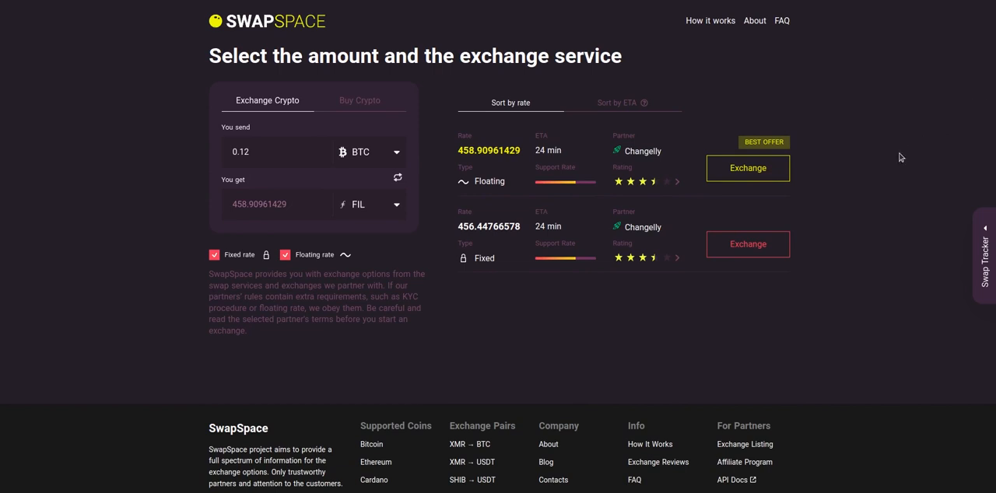
mouse_move(507, 127)
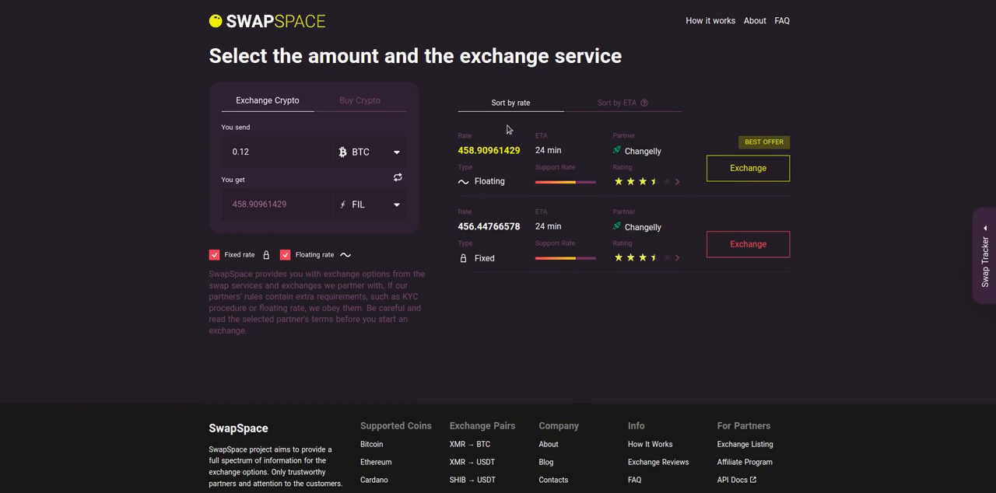
mouse_move(694, 125)
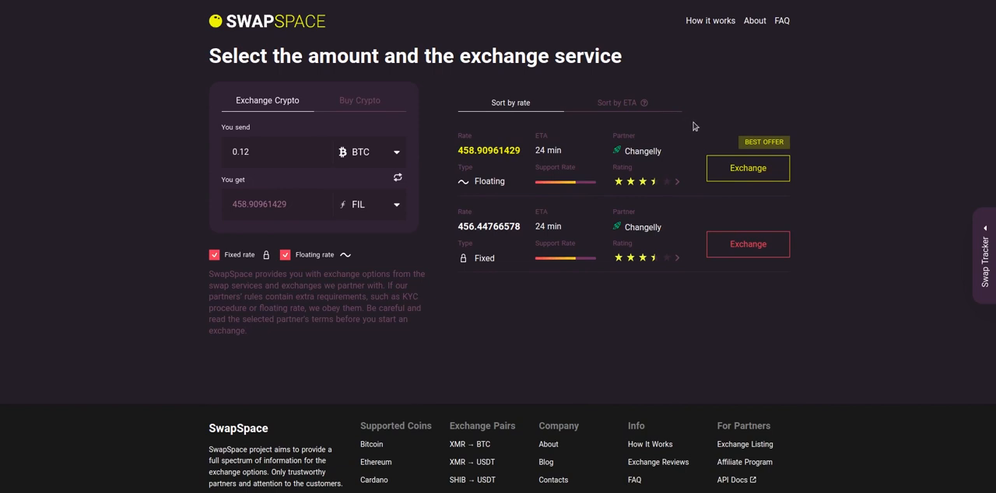
mouse_move(669, 184)
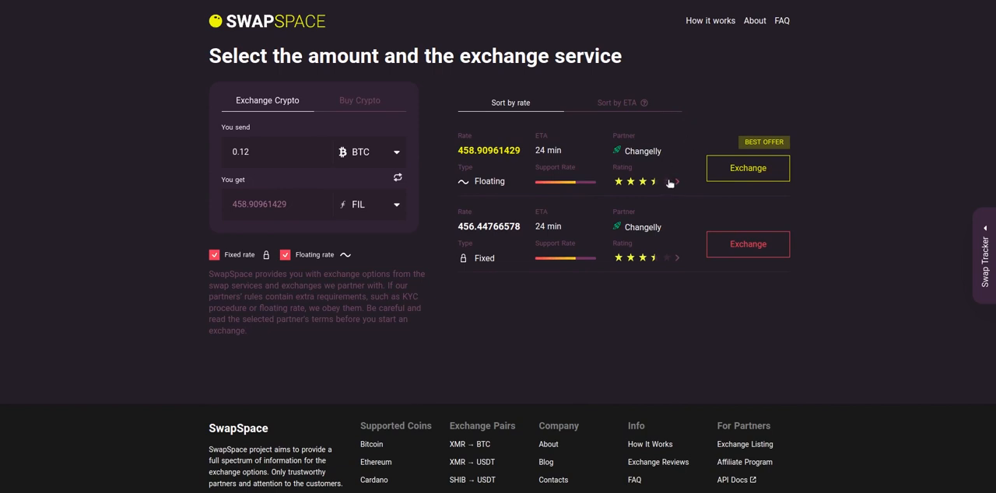
left_click(616, 103)
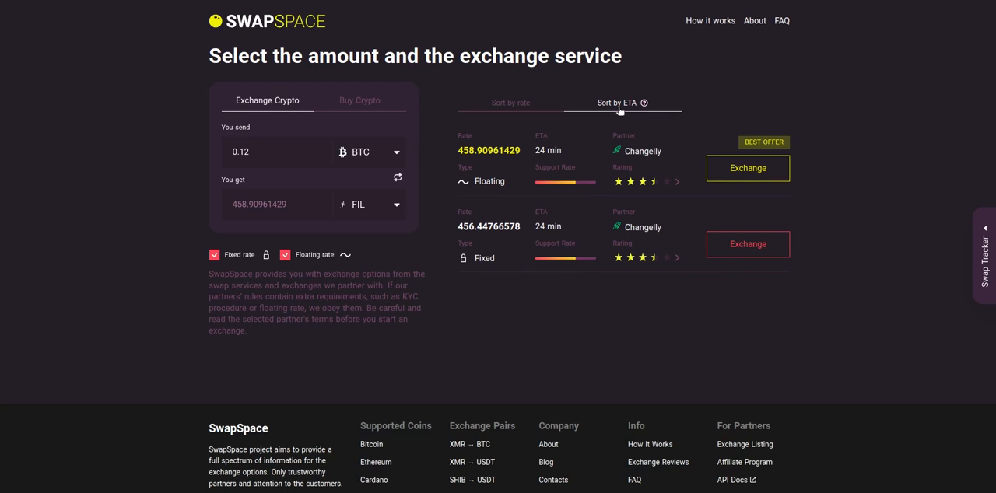
left_click(511, 103)
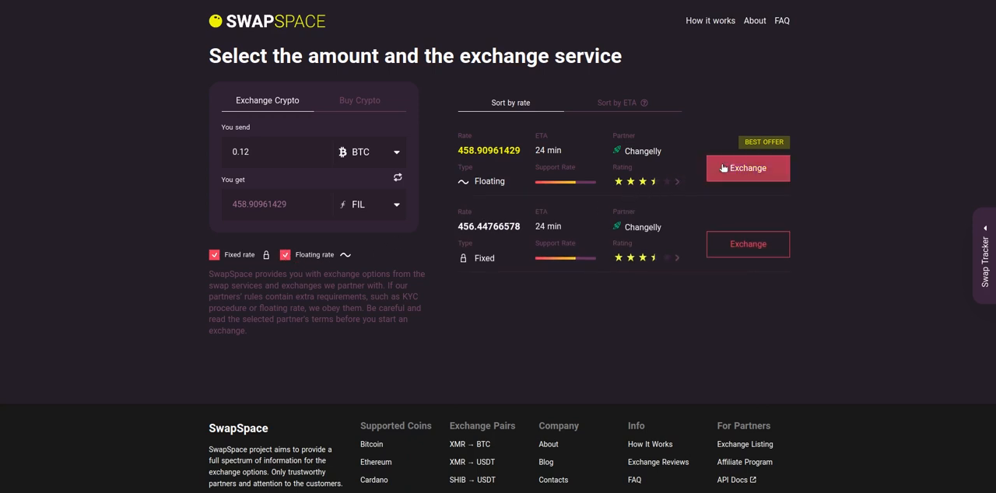
left_click(747, 168)
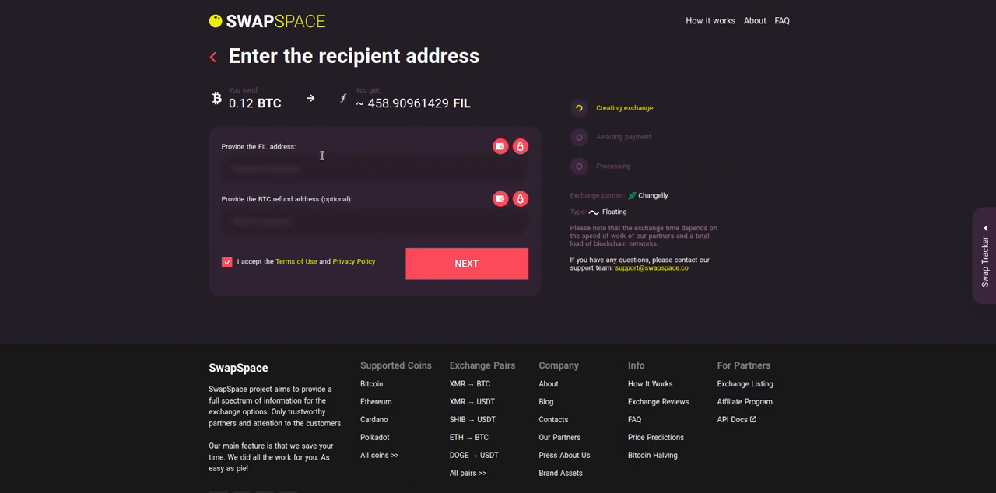
mouse_move(294, 153)
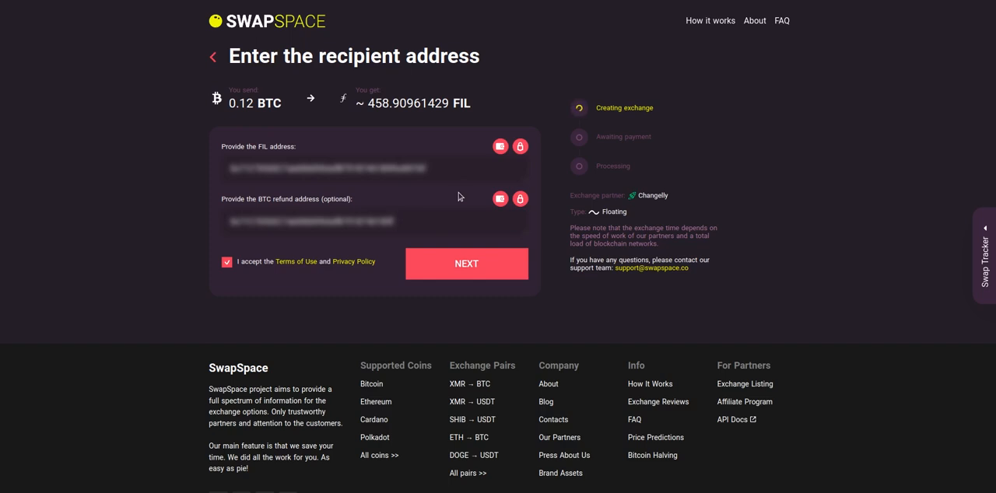
mouse_move(461, 196)
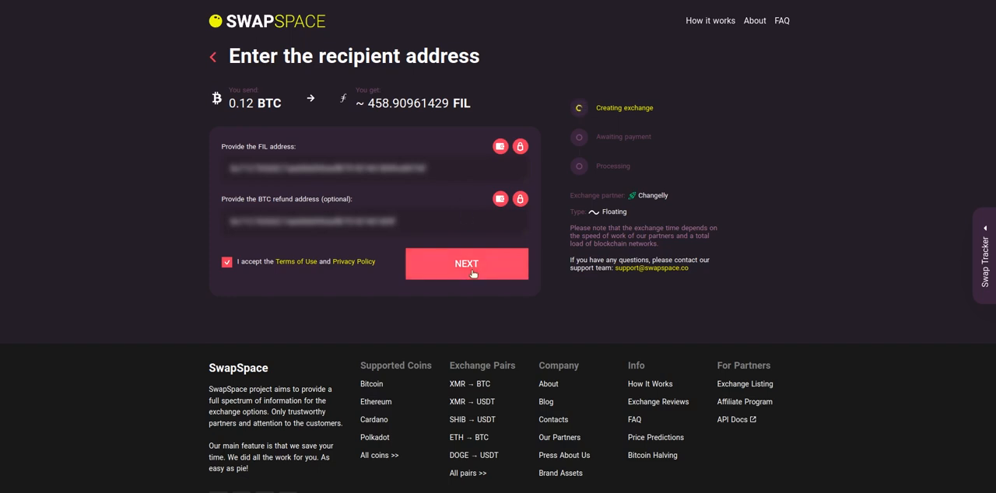
left_click(467, 263)
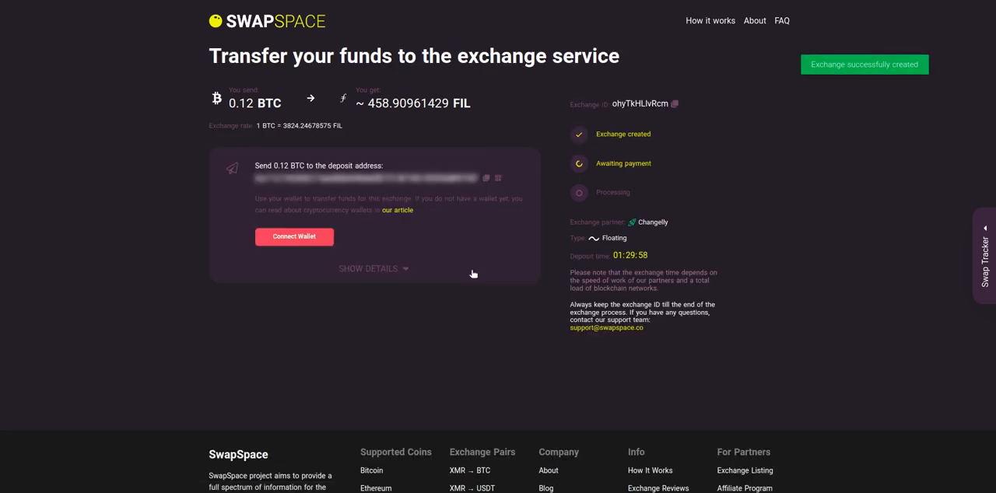
mouse_move(467, 261)
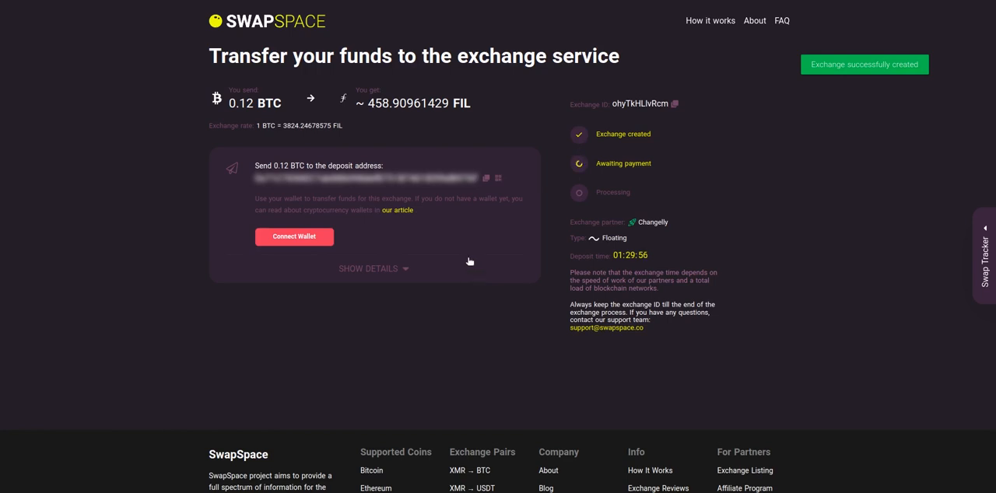
mouse_move(366, 193)
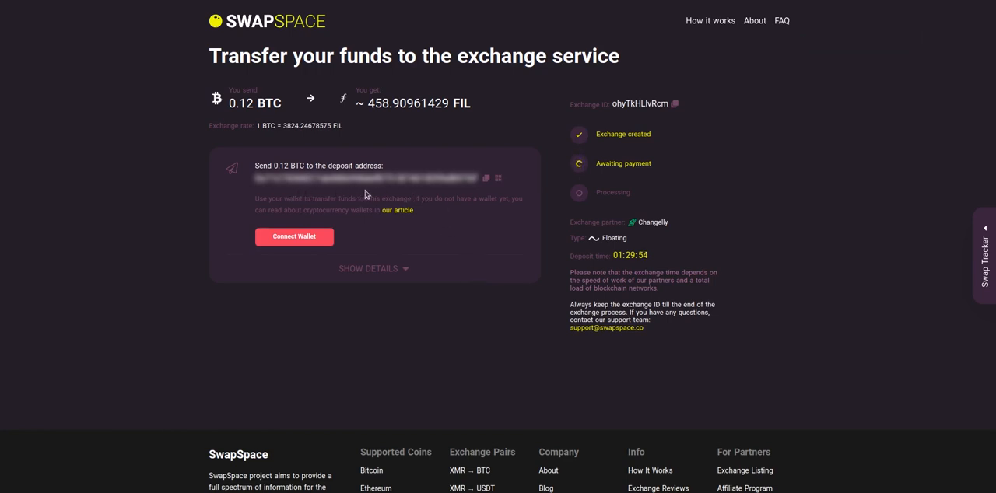
mouse_move(461, 193)
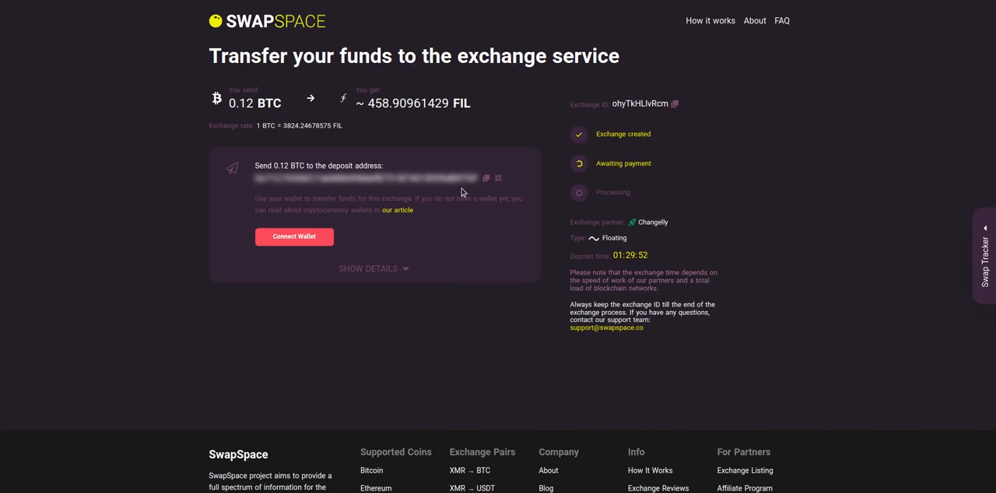
left_click(498, 177)
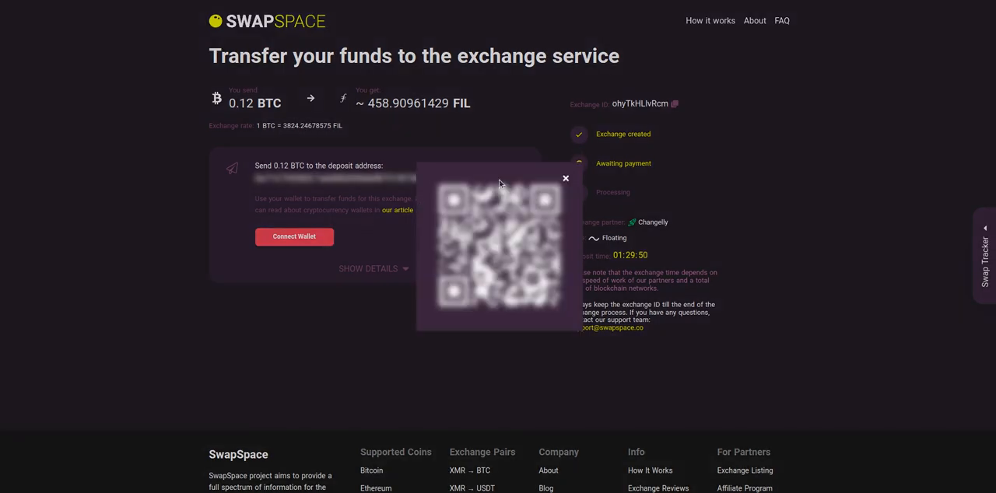
left_click(567, 177)
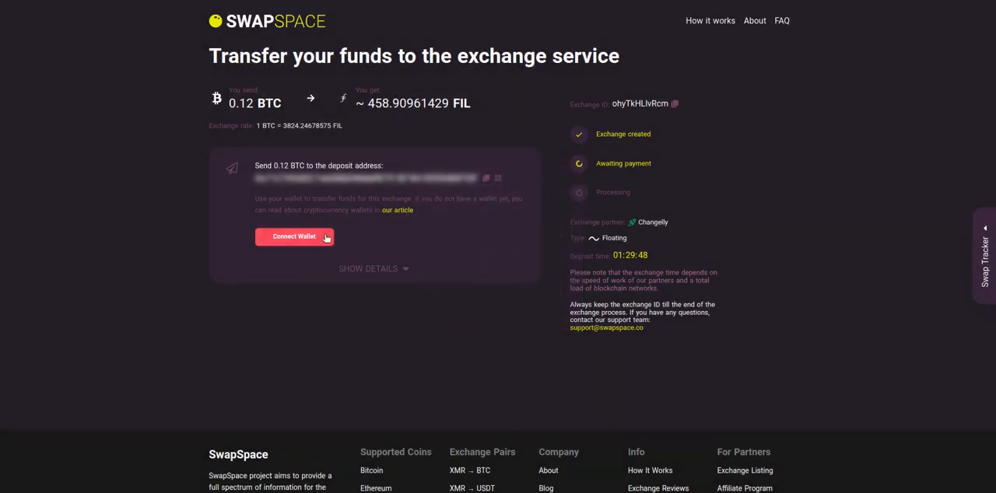
left_click(294, 237)
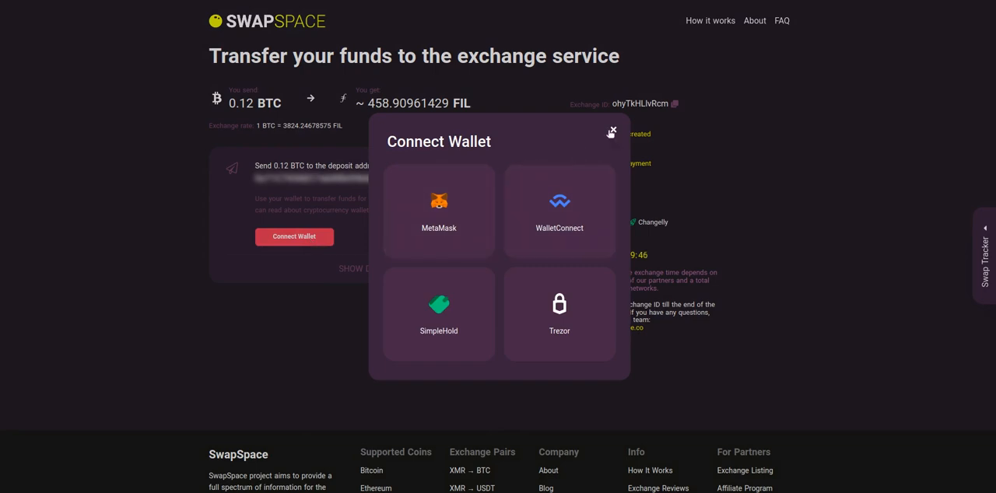
left_click(611, 131)
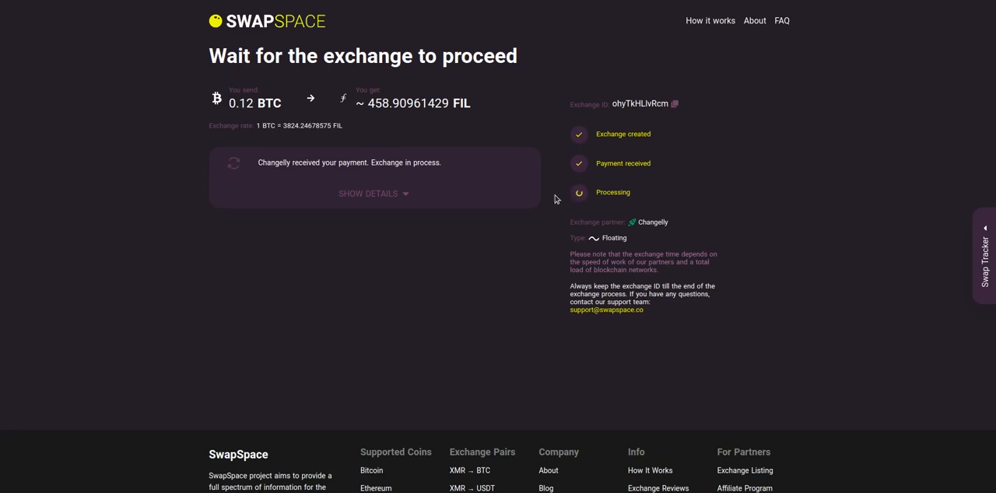
mouse_move(576, 205)
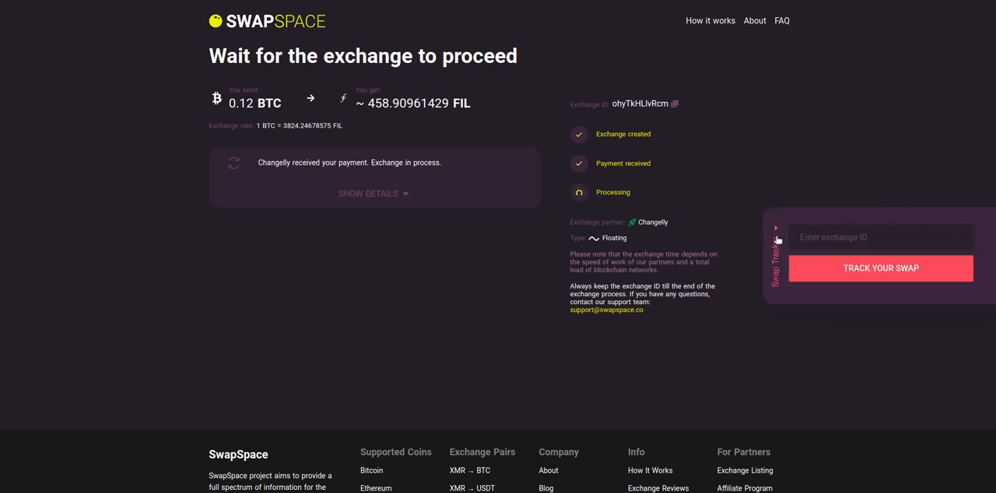
Close the Swap Tracker panel once the 0.12 BTC payment is received
left_click(775, 240)
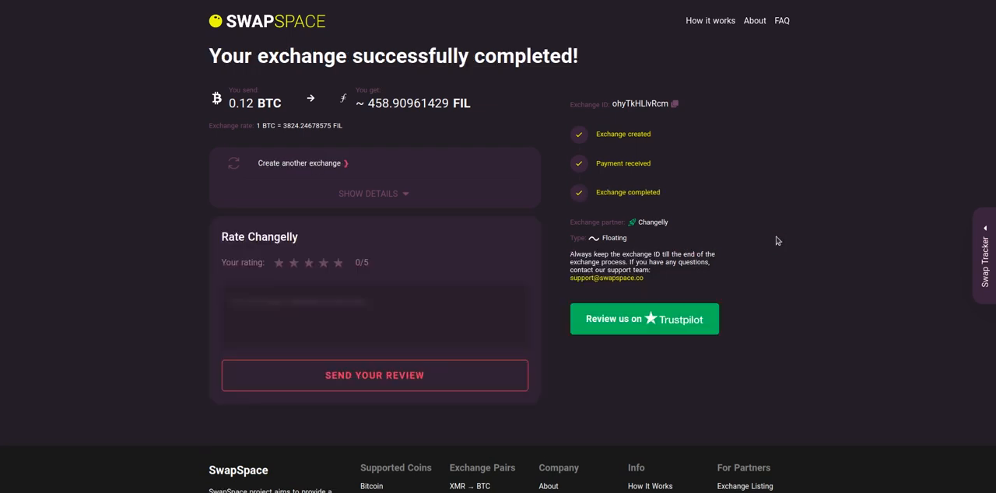
mouse_move(655, 211)
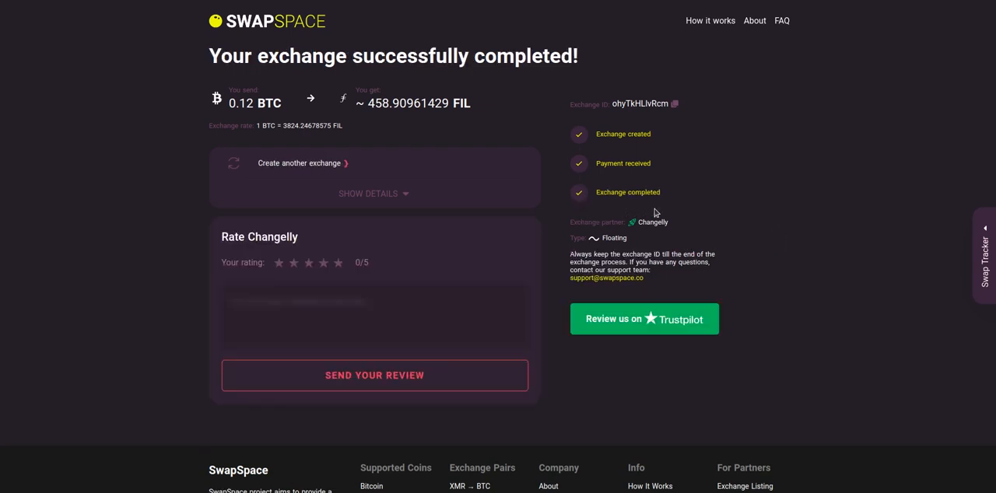
mouse_move(386, 194)
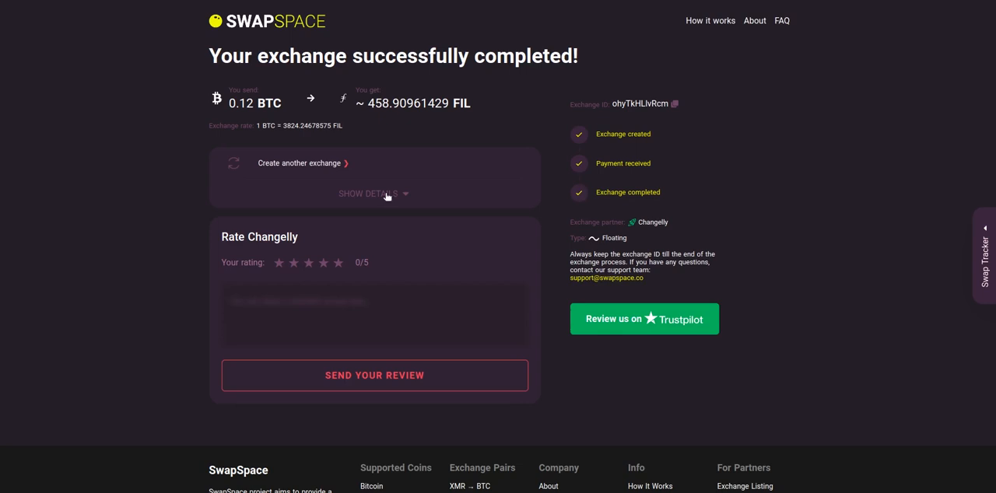
Expand and collapse the completed swap's deposit and recipient address details
left_click(373, 193)
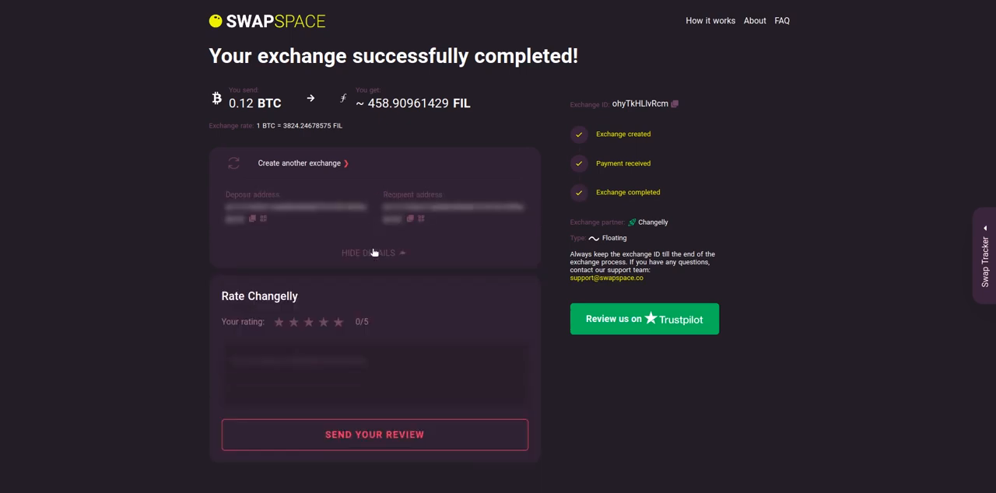
left_click(367, 252)
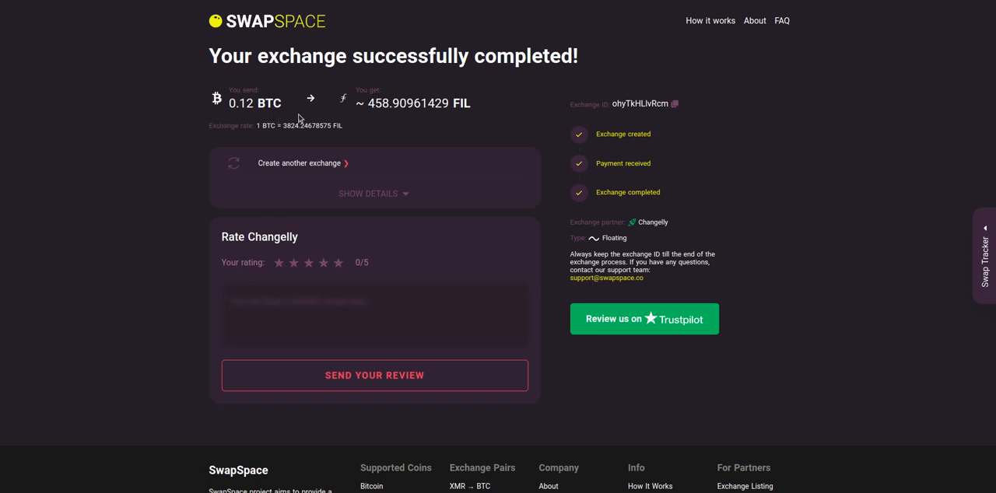
mouse_move(455, 123)
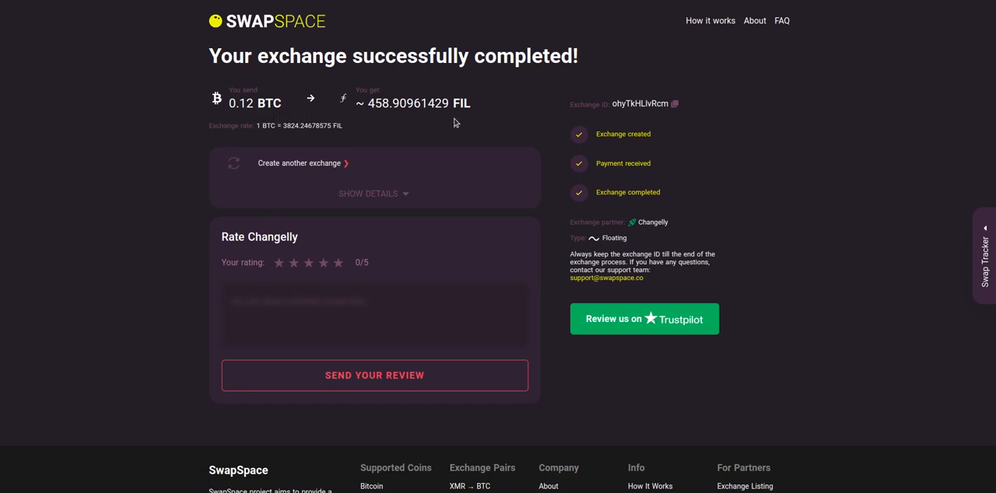
mouse_move(152, 327)
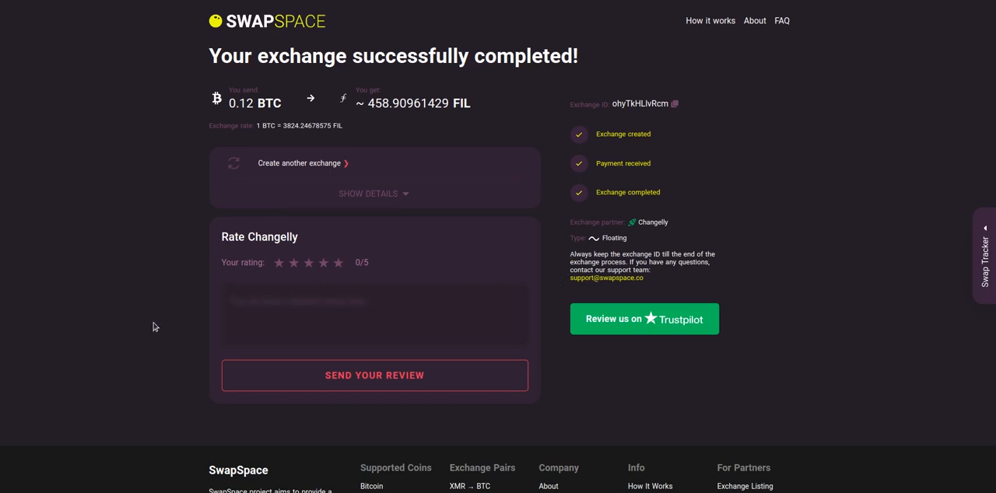
mouse_move(392, 218)
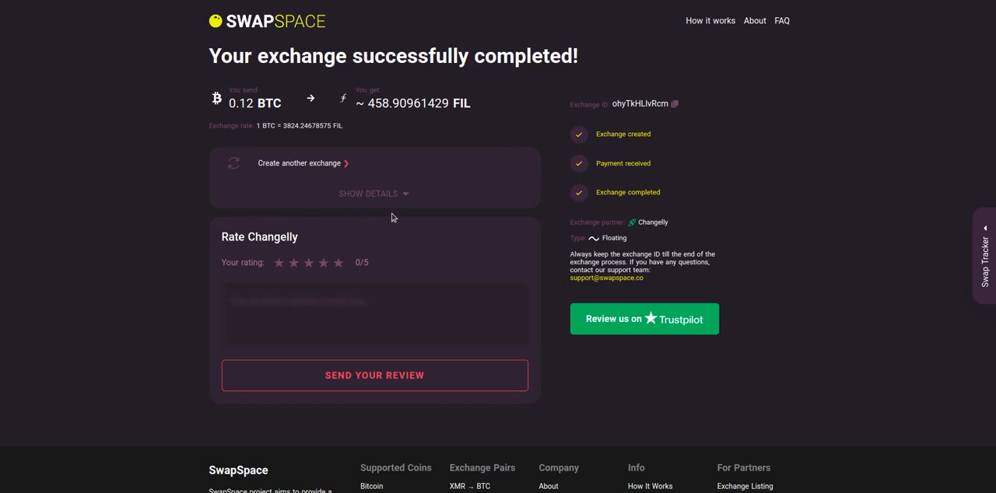
mouse_move(751, 288)
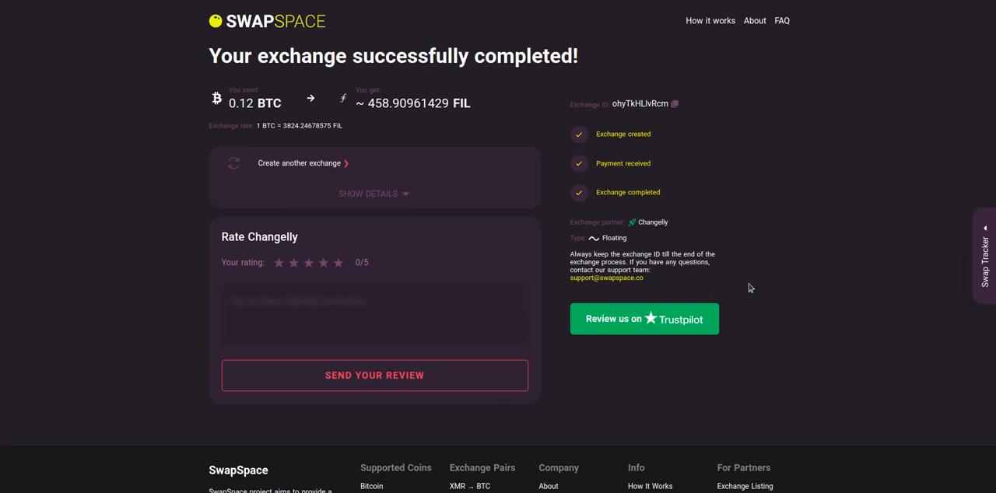
mouse_move(822, 280)
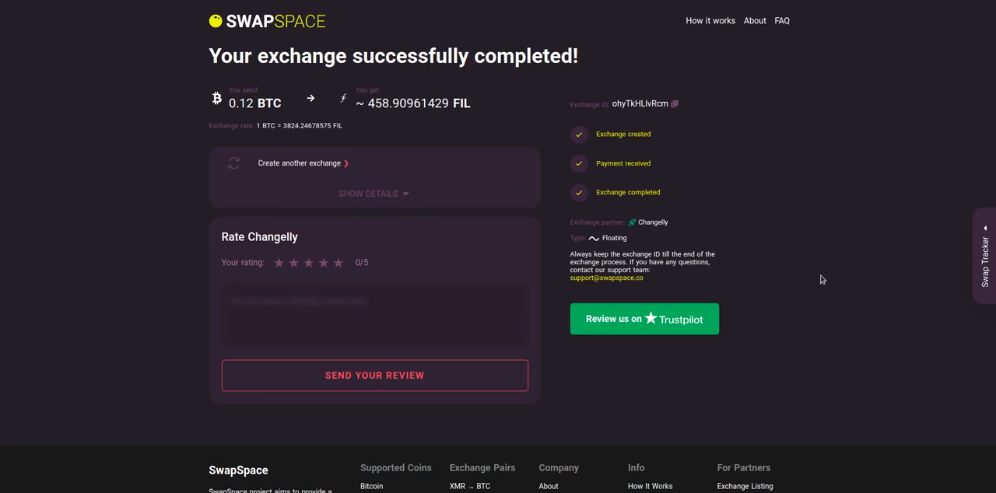